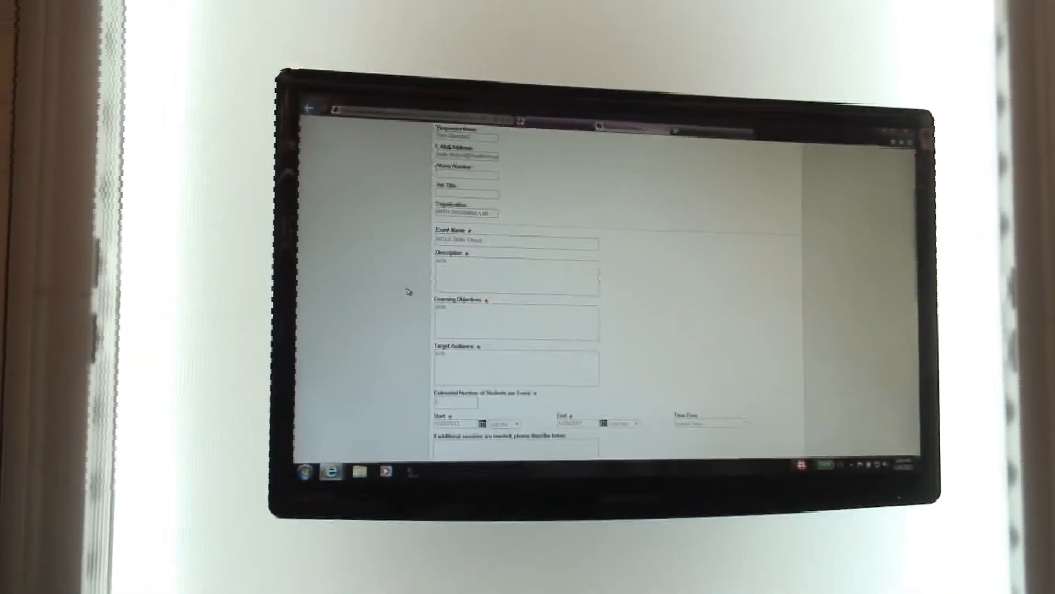
Step: Scroll past Additional Notes to show the Status dropdown, still Needs Approval, and Save
{"action": "scroll", "scroll_direction": "down", "scroll_amount": 3}
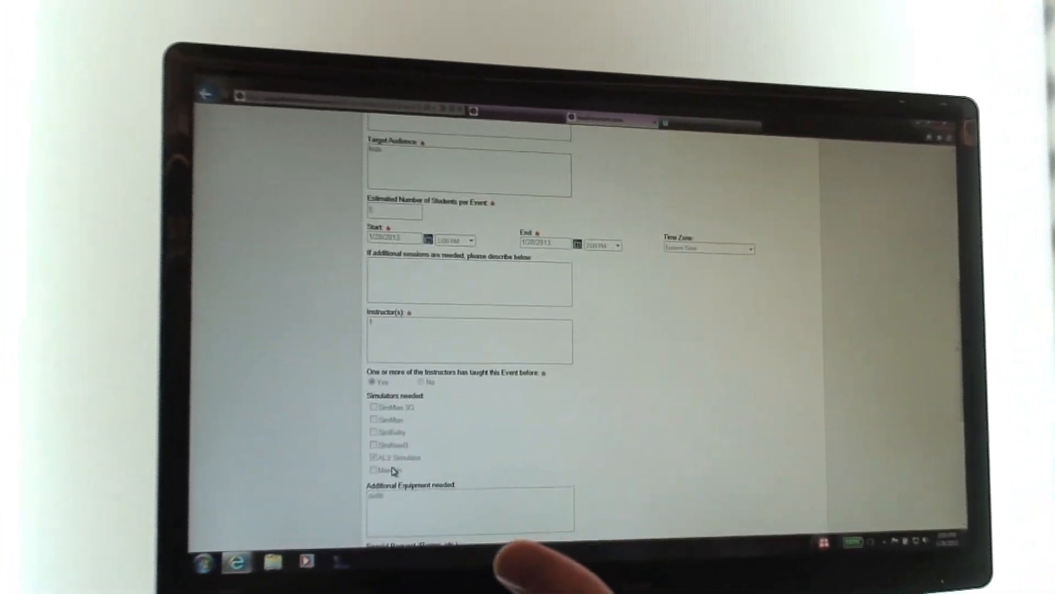
{"action": "scroll", "scroll_direction": "down", "scroll_amount": 3}
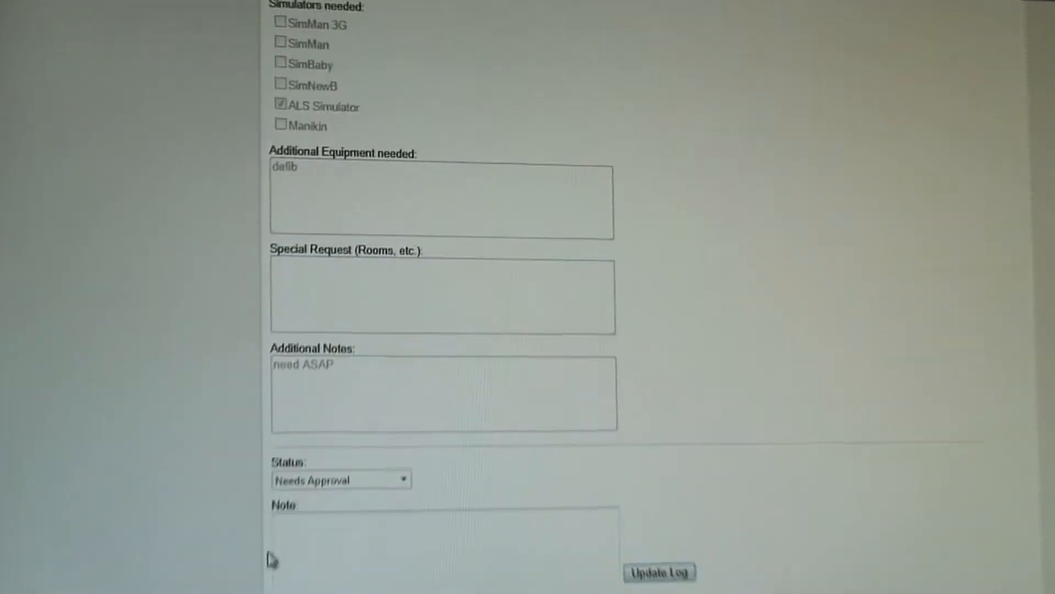
{"action": "scroll", "scroll_direction": "down", "scroll_amount": 3}
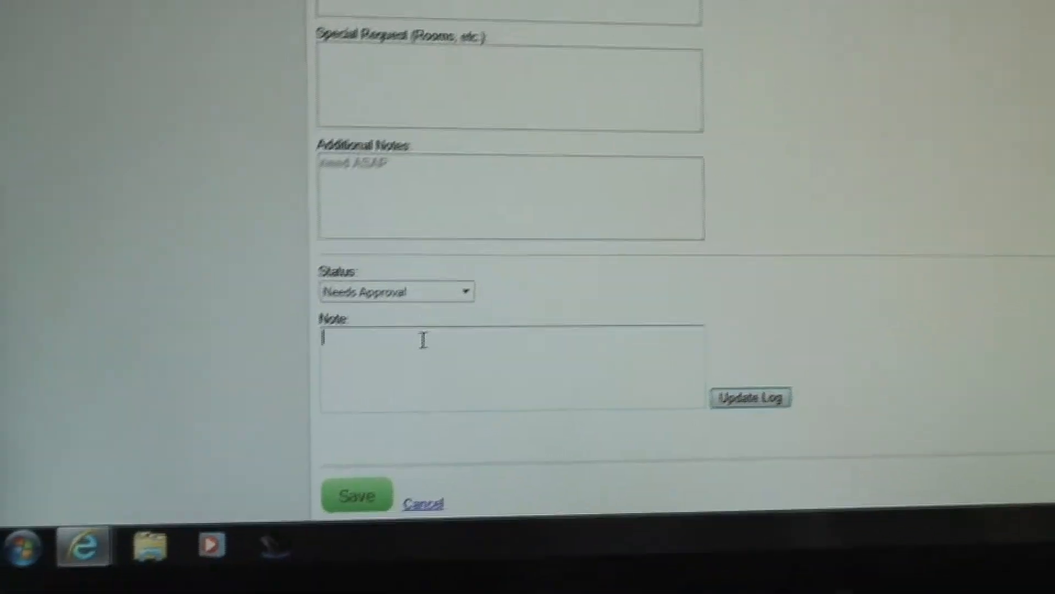
Step: Pick In Progress from the Status dropdown, replacing Needs Approval
{"action": "left_click", "coordinate": [461, 291]}
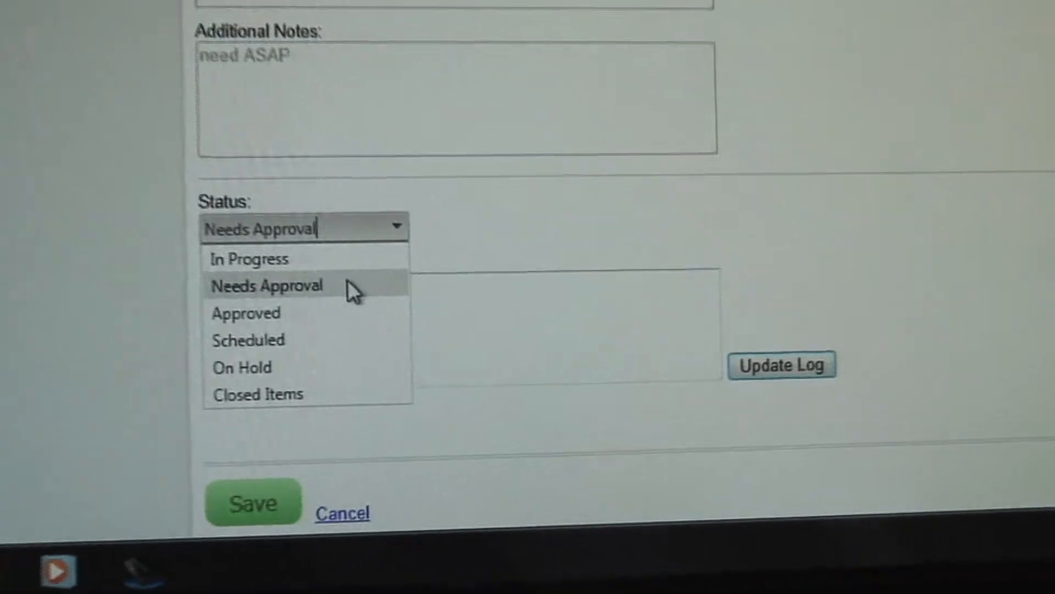
{"action": "left_click", "coordinate": [248, 258]}
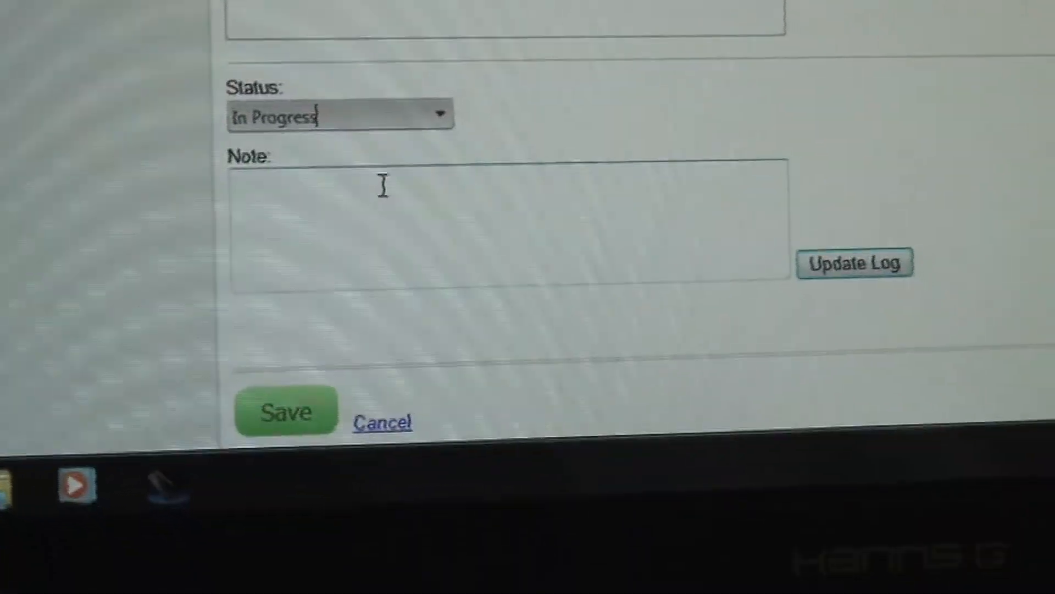